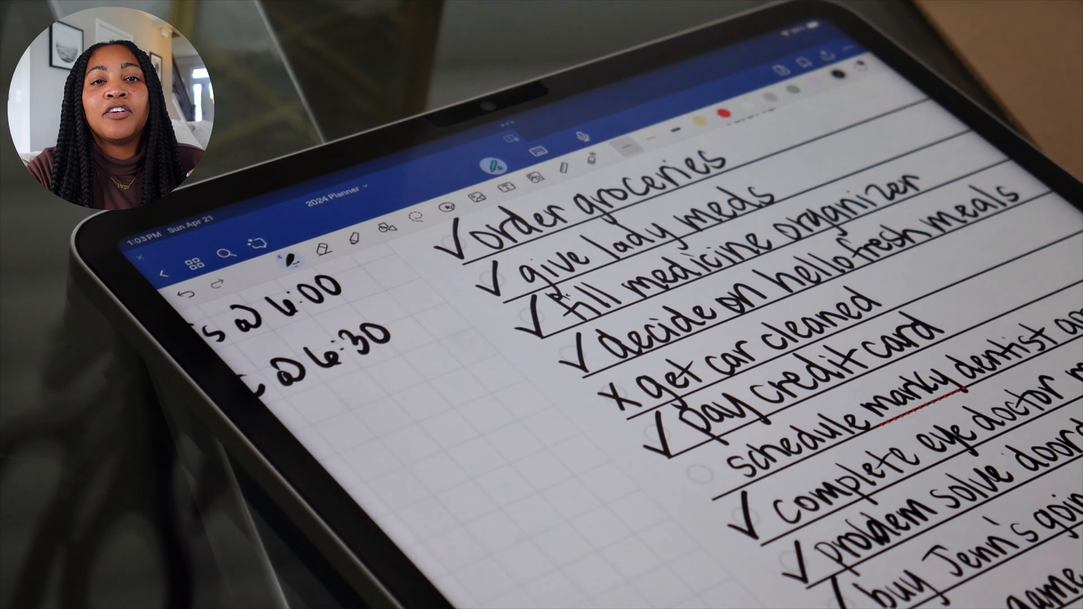
{"action": "scroll", "scroll_direction": "down", "scroll_amount": 3}
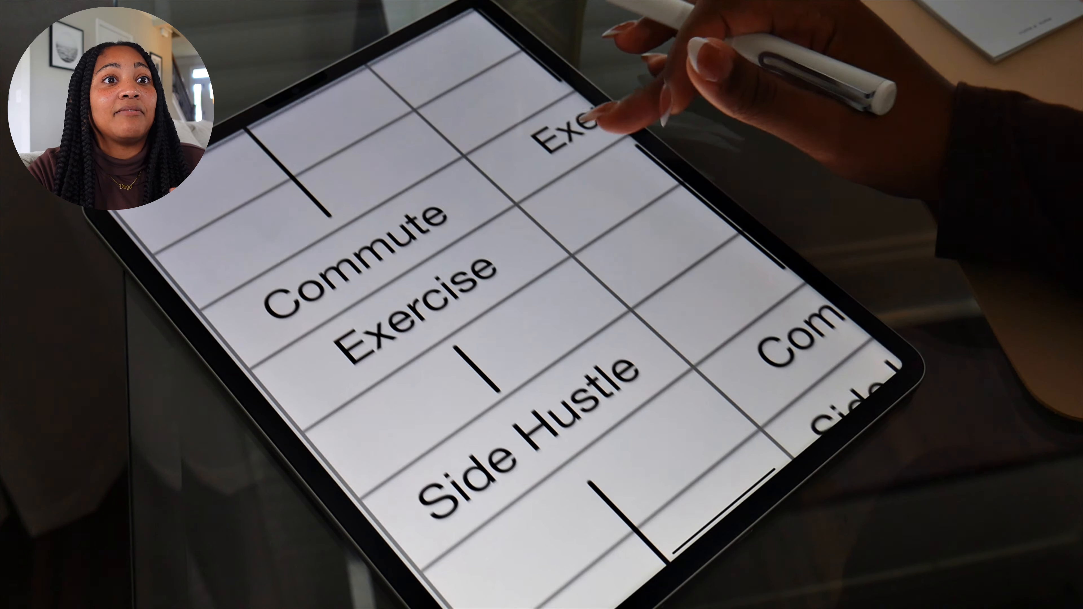
{"action": "scroll", "scroll_direction": "down", "scroll_amount": 3}
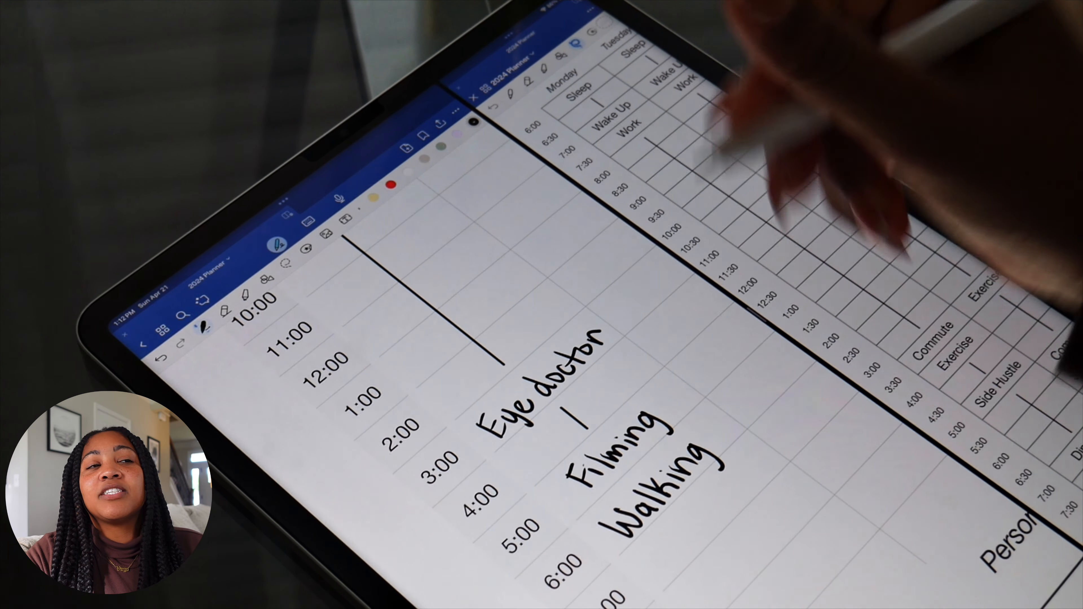
{"action": "scroll", "scroll_direction": "up", "scroll_amount": 3}
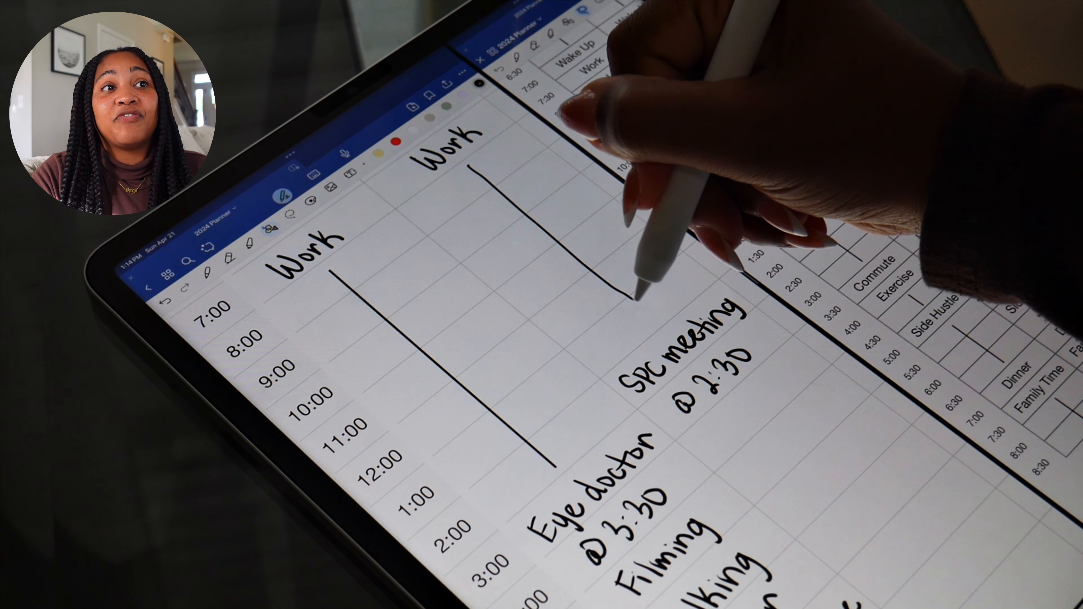
{"action": "scroll", "scroll_direction": "down", "scroll_amount": 3}
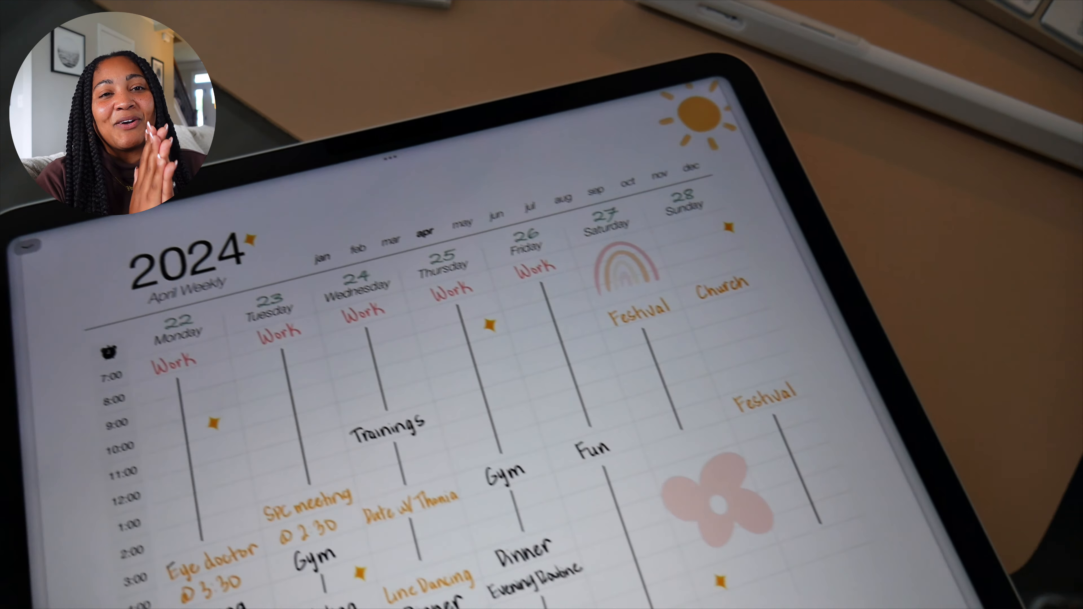
{"action": "scroll", "scroll_direction": "down", "scroll_amount": 3}
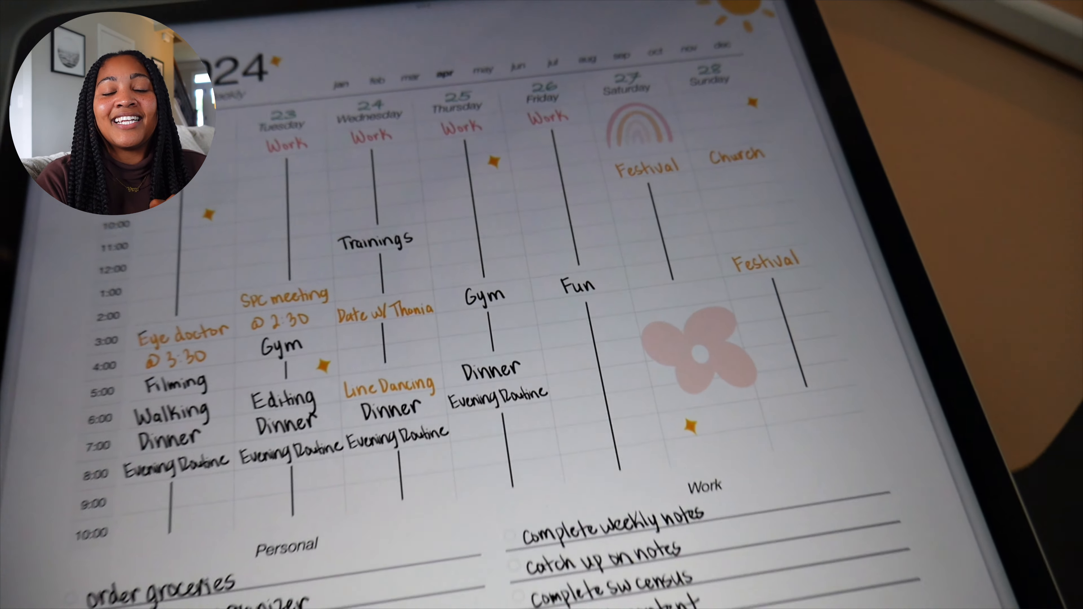